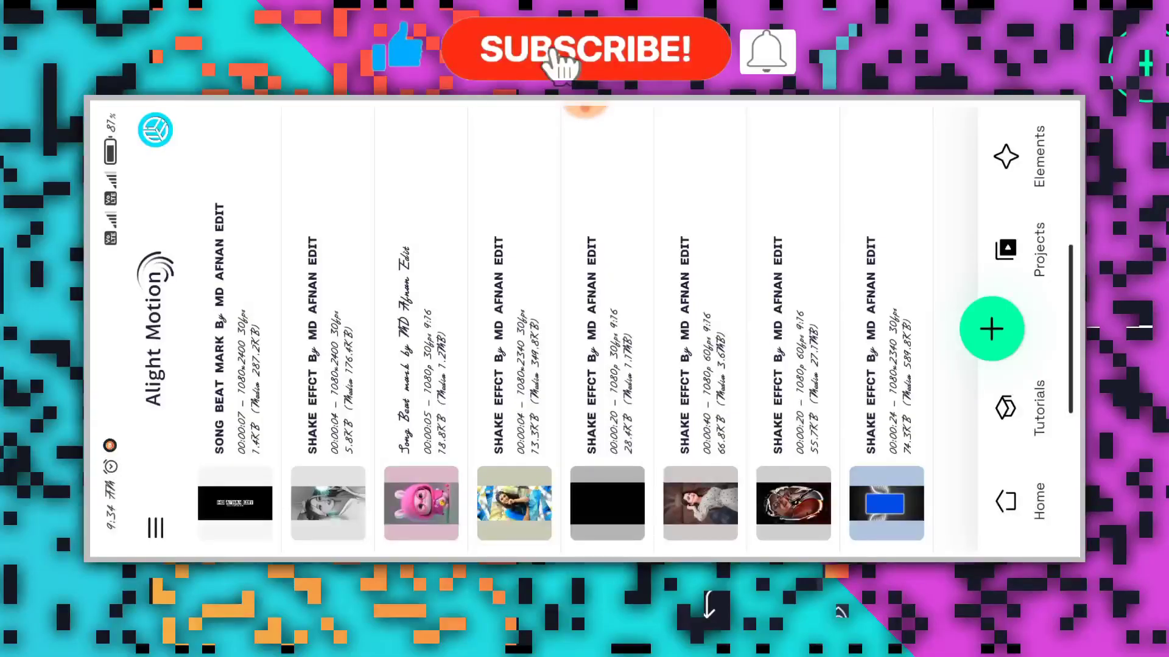
# - Open the SONG BEAT MARK project and add the girl's selfie photo as a new media layer
pyautogui.click(234, 504)
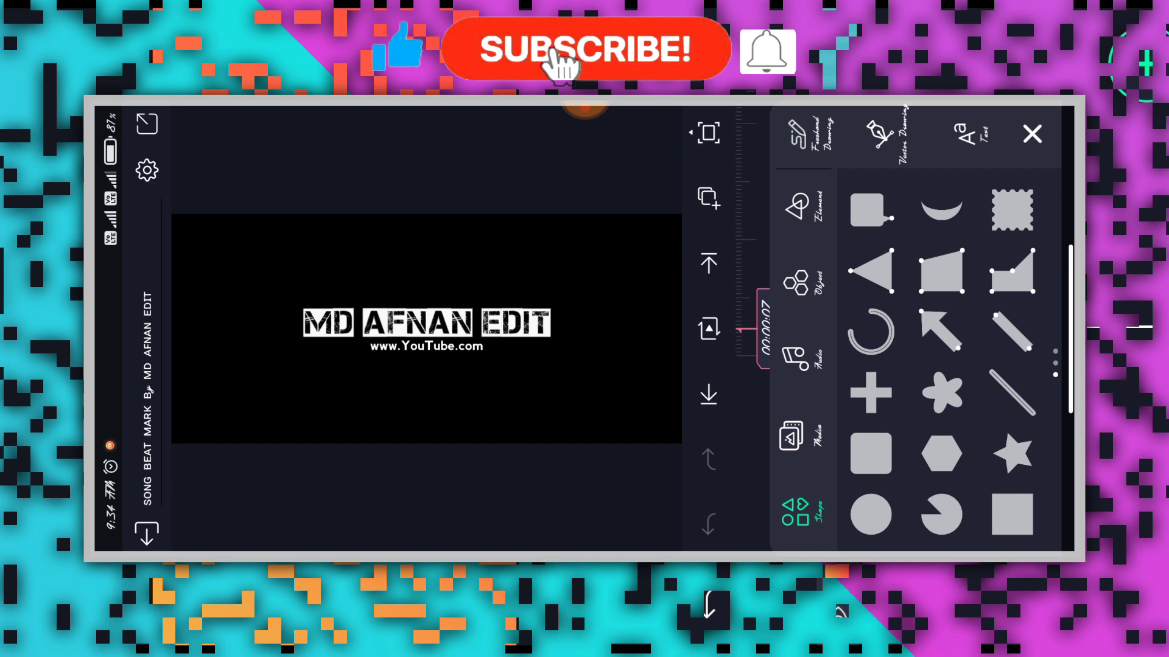
pyautogui.click(585, 127)
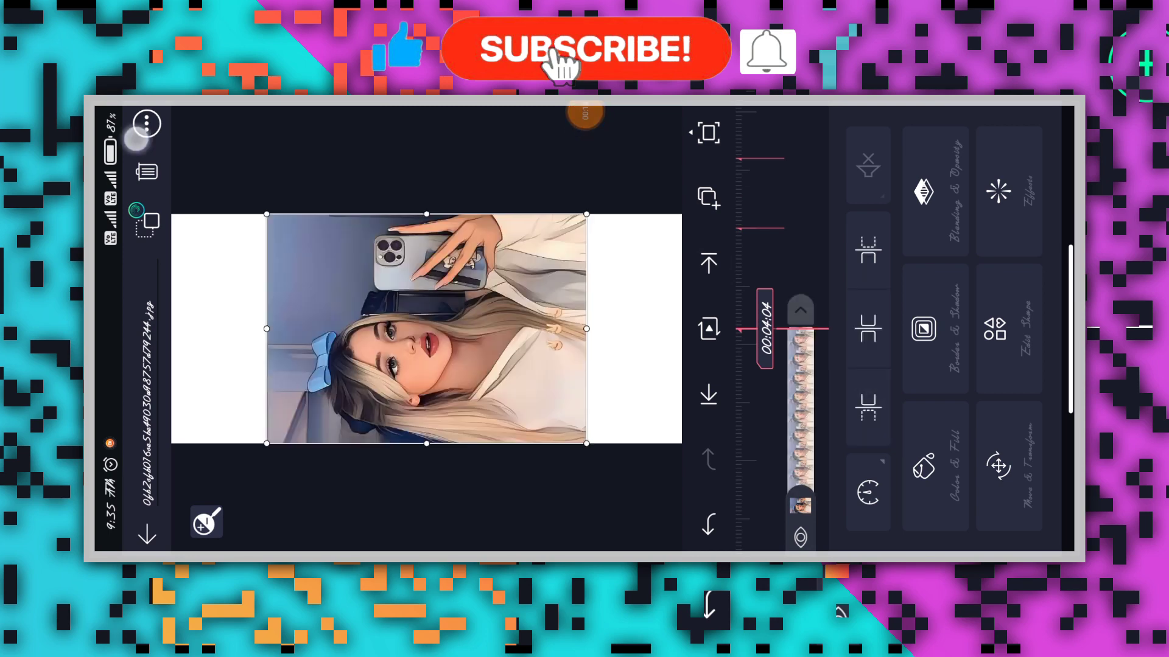
# - Select the boy-in-sunglasses photo clip and bring up its Move & Transform settings
pyautogui.click(1010, 467)
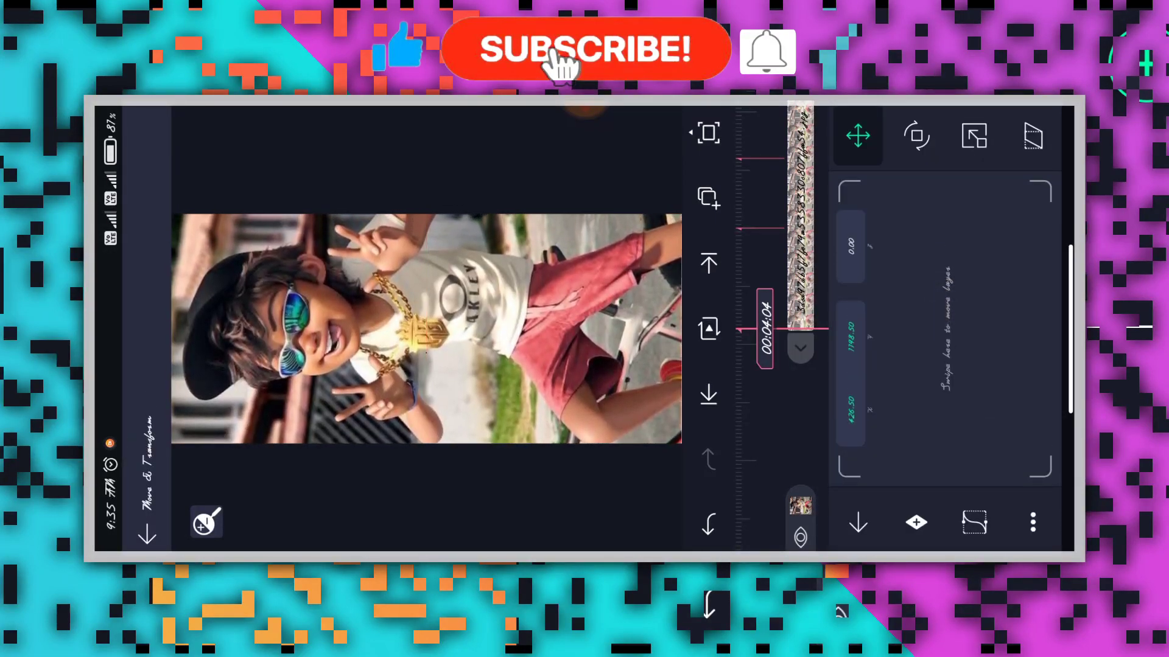
# - Stack Saturation/Vibrance, View Scan, Lens Flare and Repeat on the girl's clip and show its effects list
pyautogui.click(858, 135)
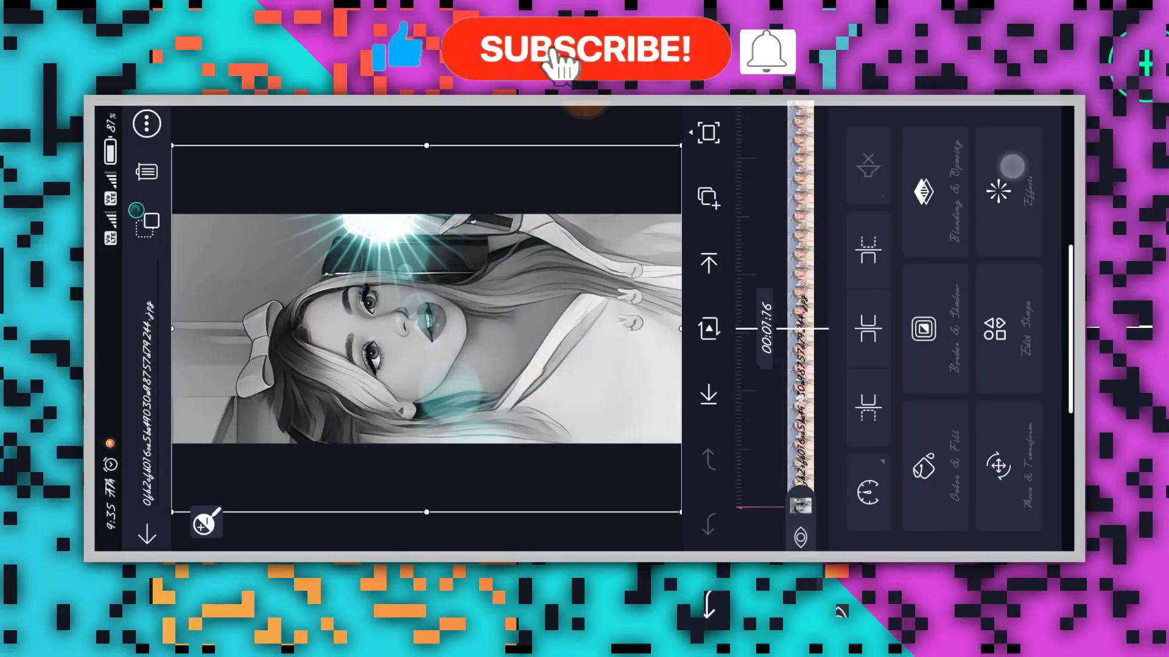
pyautogui.click(1011, 190)
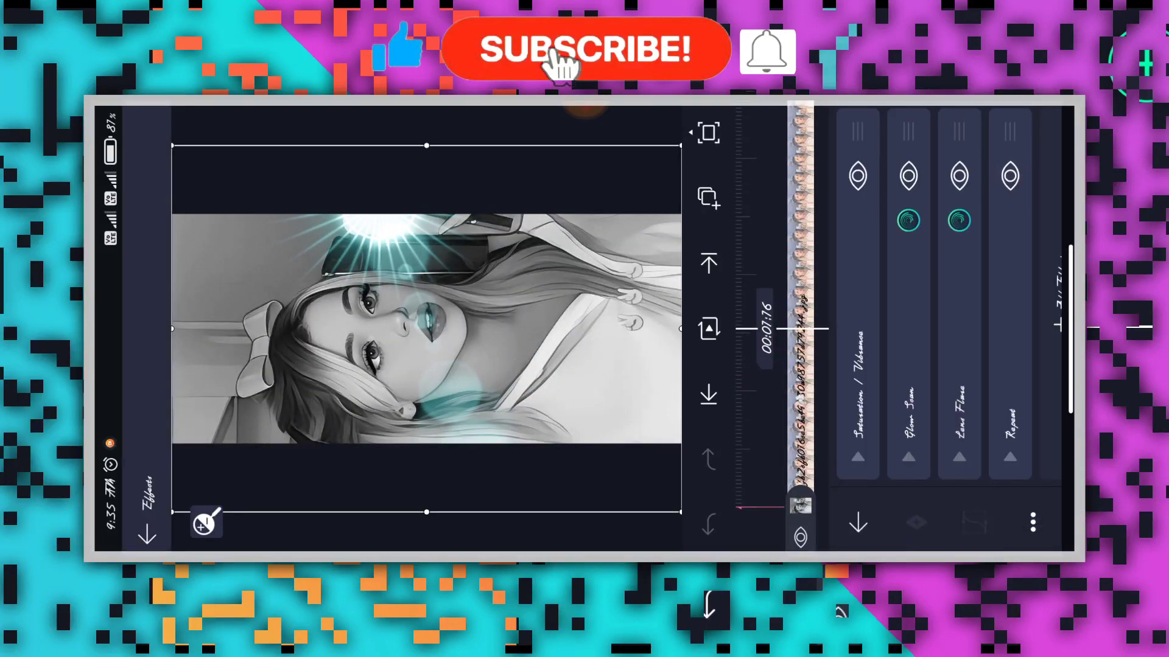